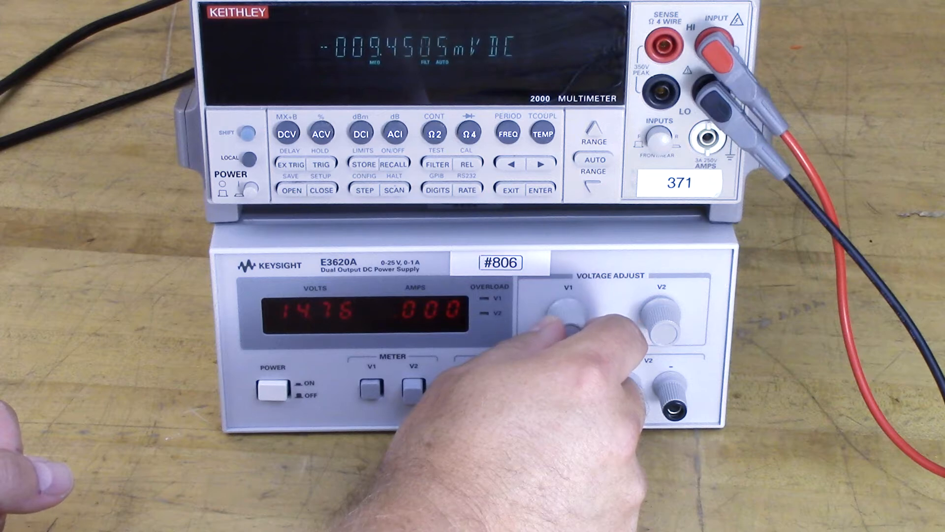
drag(569, 322, 569, 307)
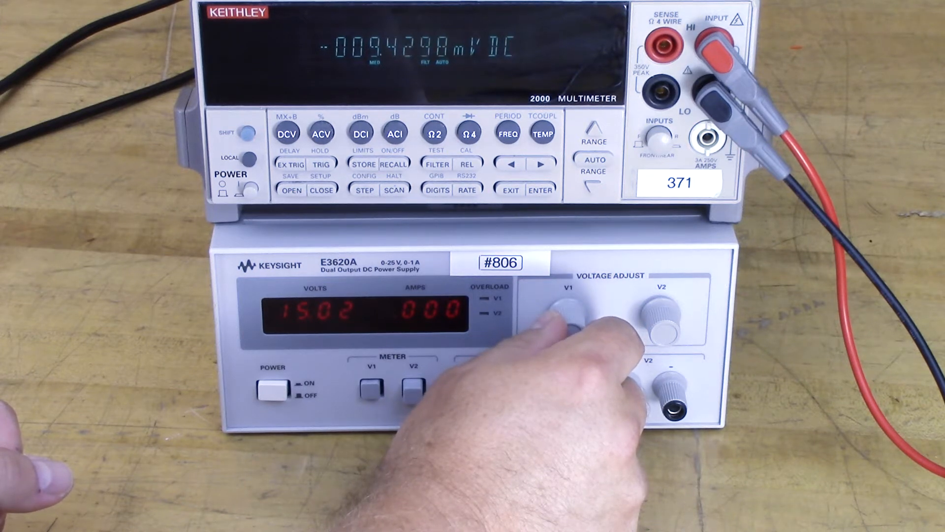